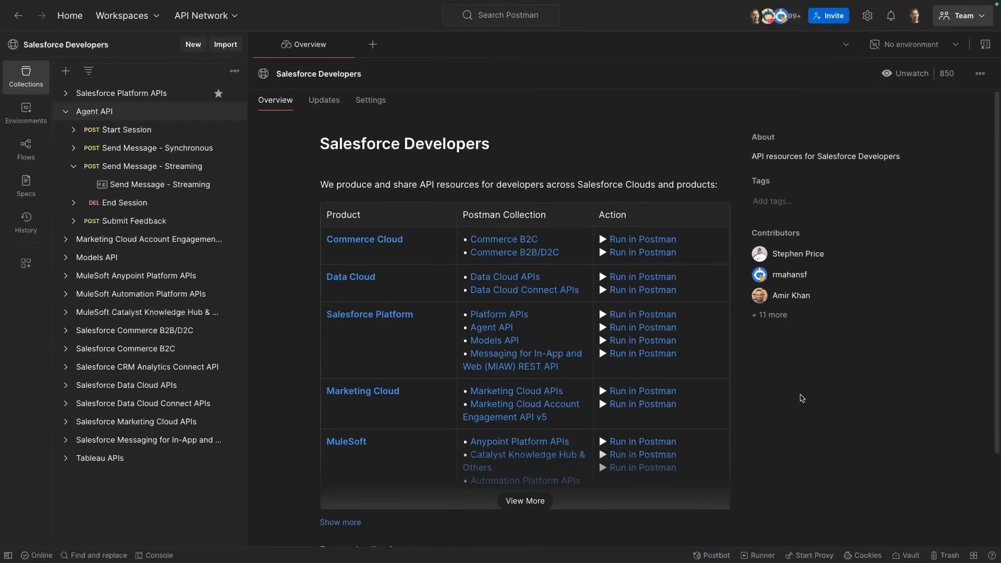
mouse_move(576, 332)
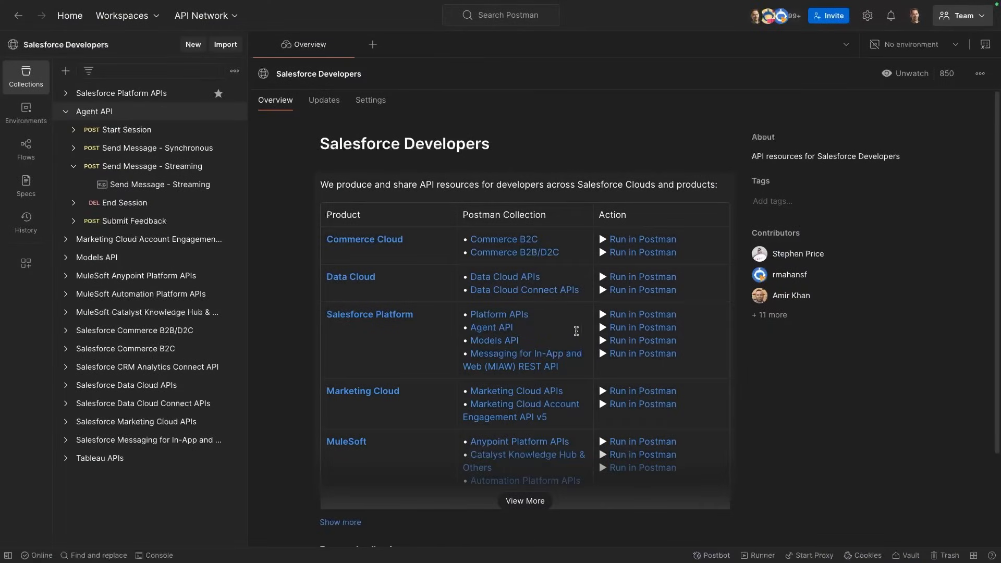
mouse_move(491, 326)
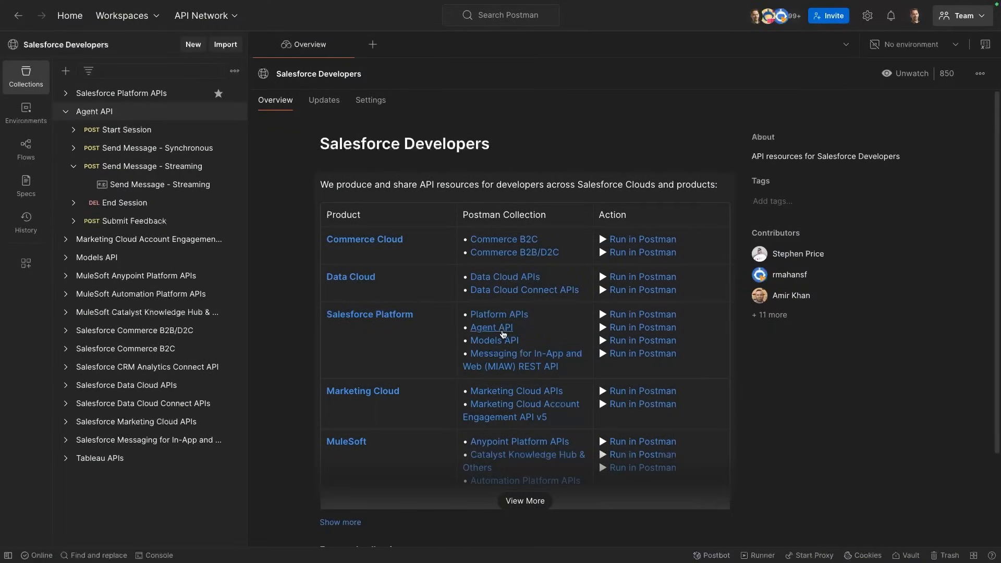
mouse_move(198, 100)
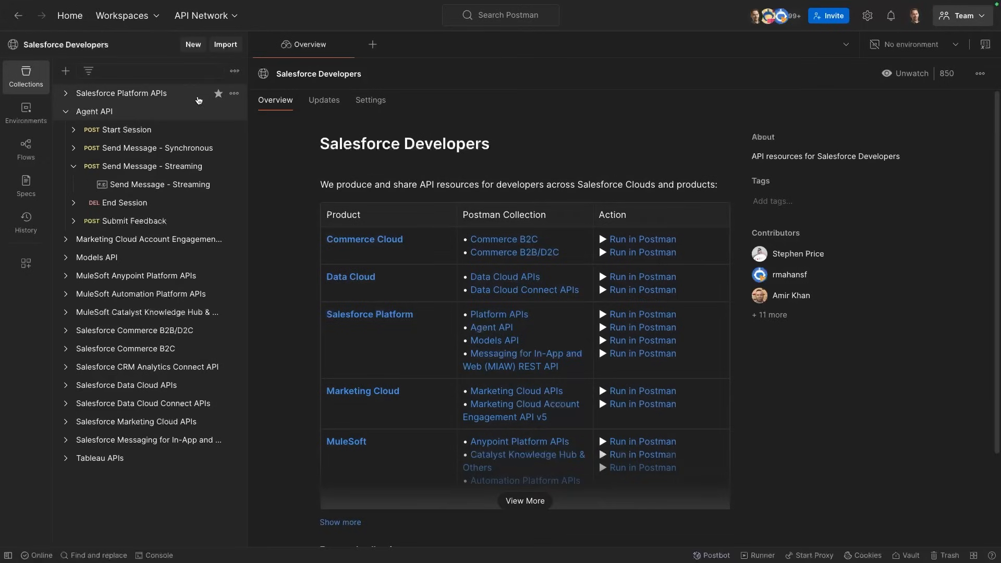
mouse_move(218, 36)
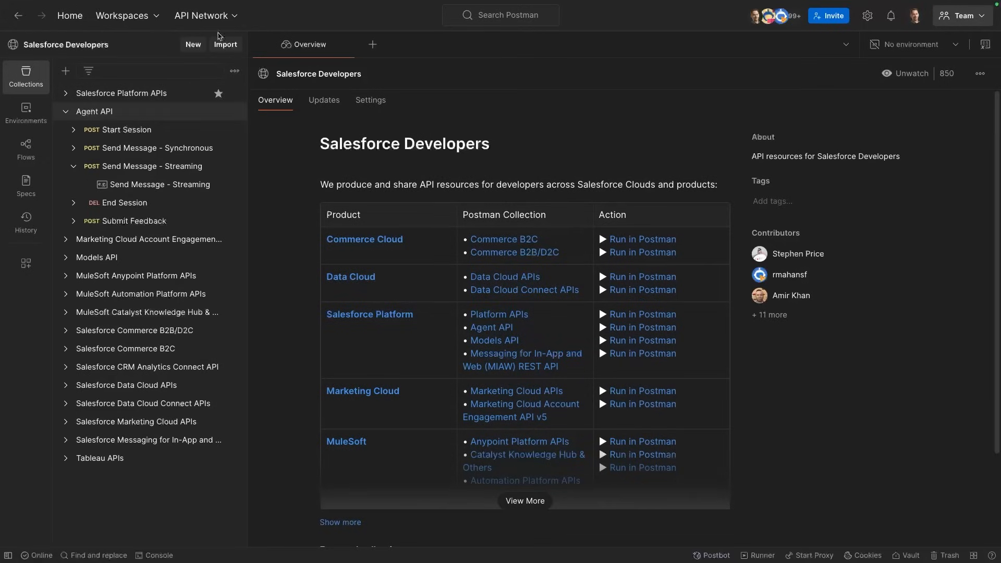
mouse_move(128, 15)
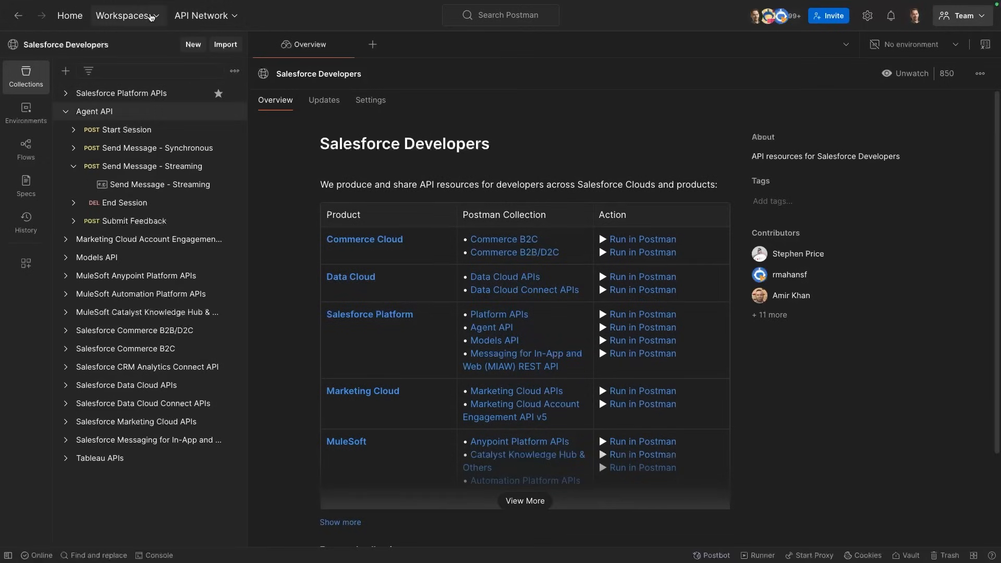
Step: Switch to the Agentforce Demo workspace and expand the forked Agent API collection's requests
left_click(122, 16)
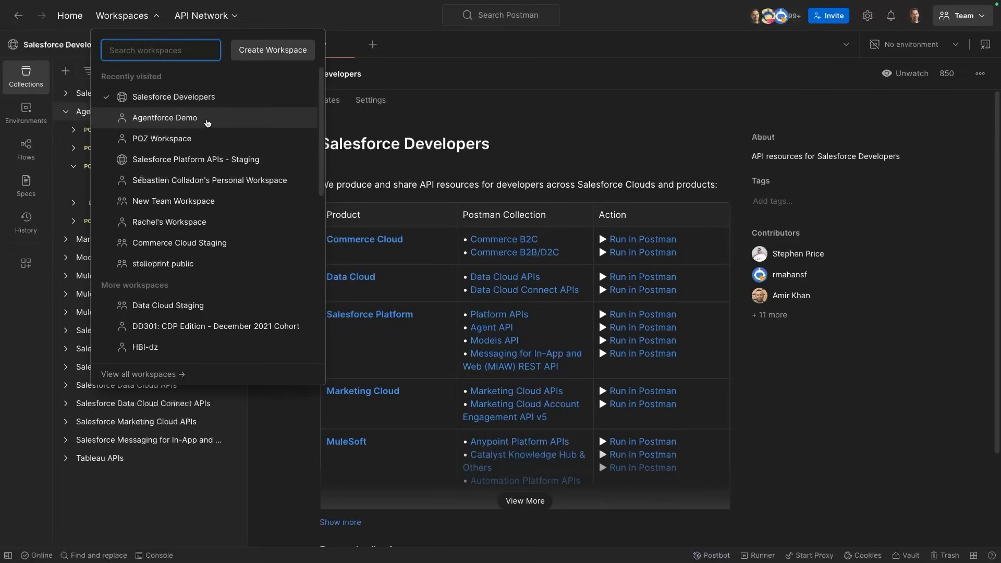
left_click(165, 118)
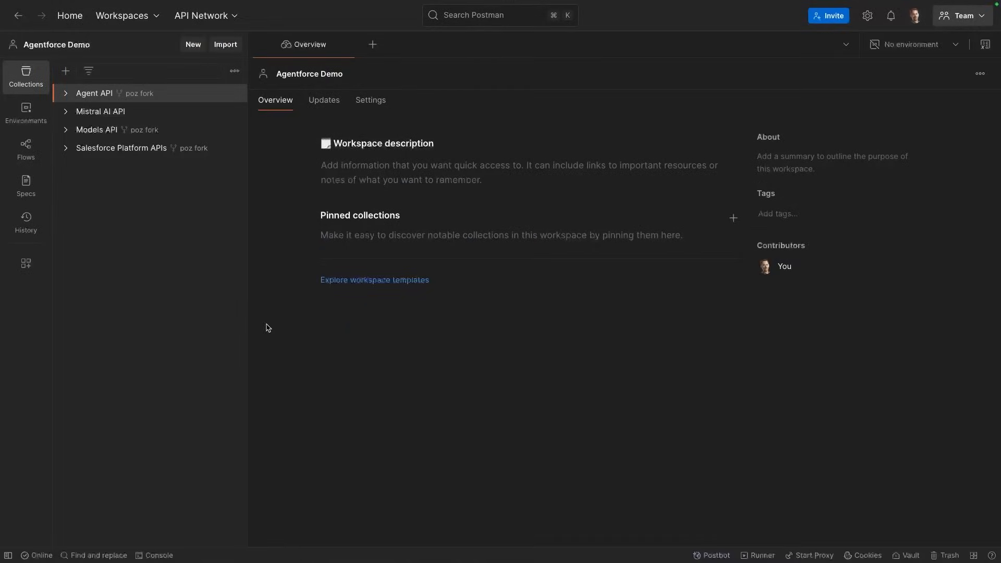
left_click(64, 93)
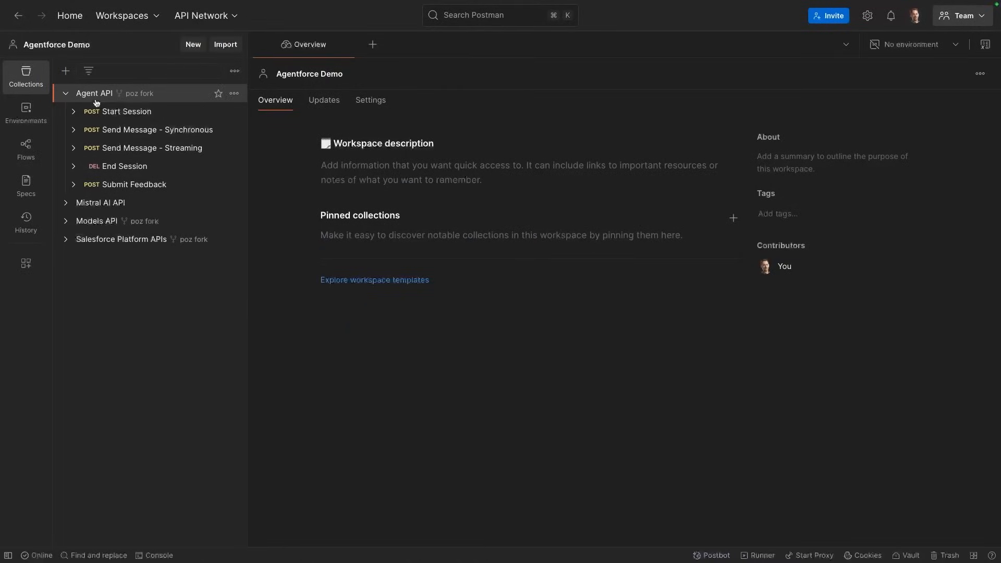
Step: Show the Agent API collection overview with its setup documentation and five requests
left_click(93, 93)
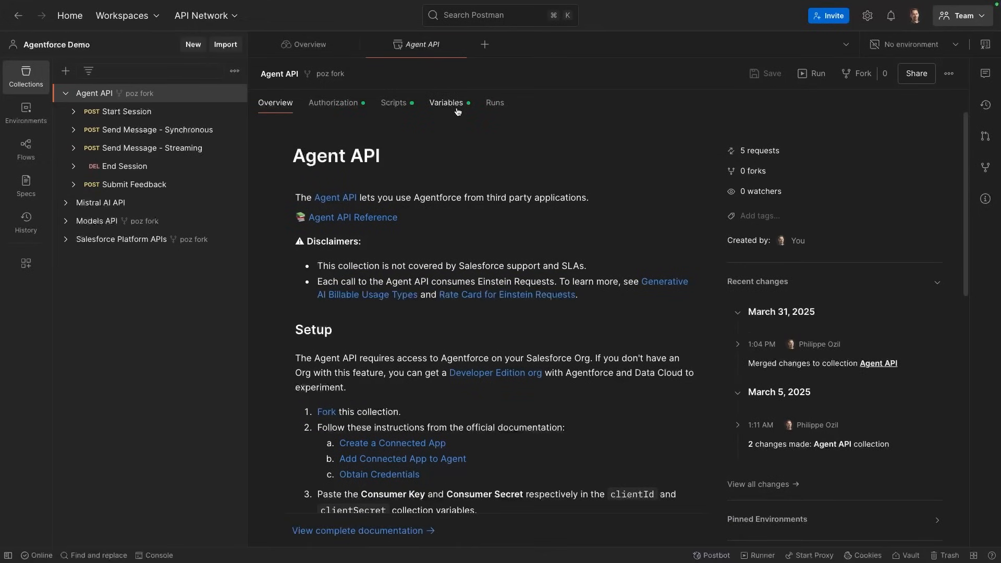
mouse_move(368, 517)
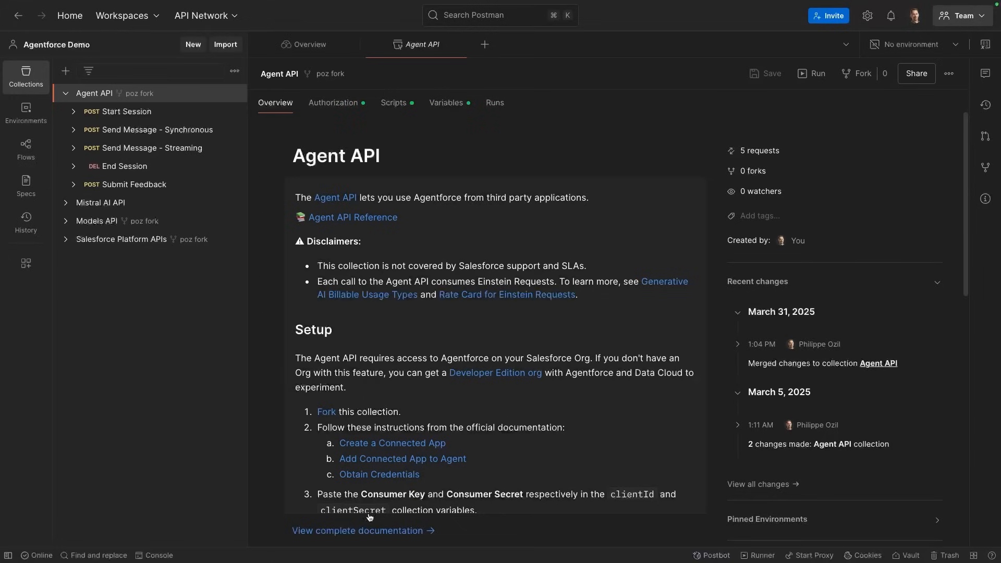
mouse_move(412, 493)
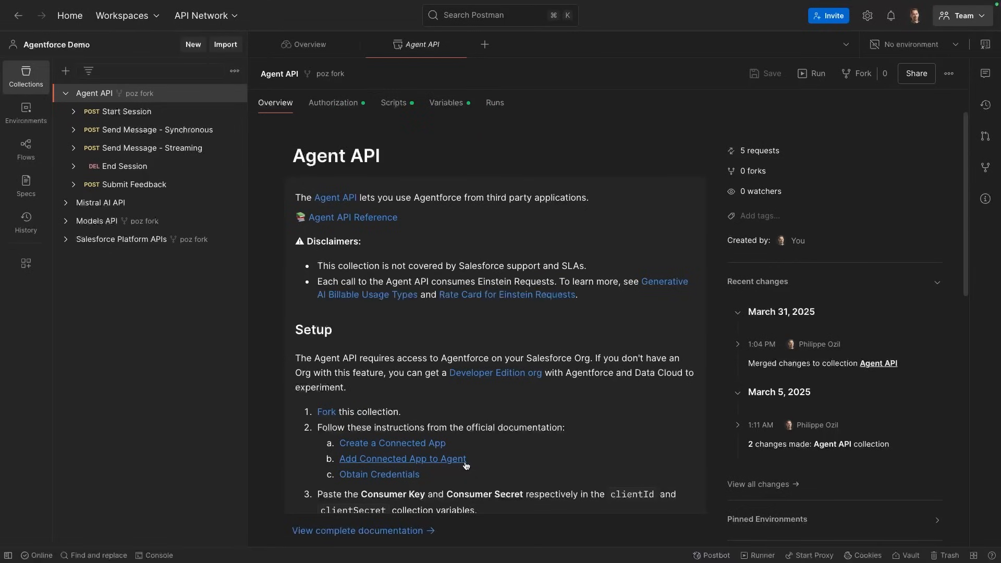
mouse_move(425, 474)
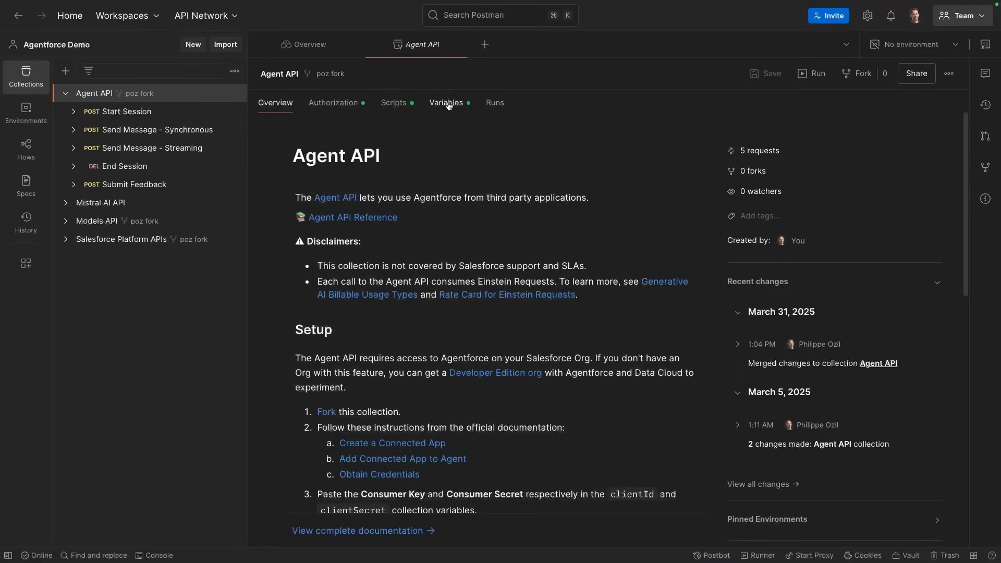
mouse_move(440, 122)
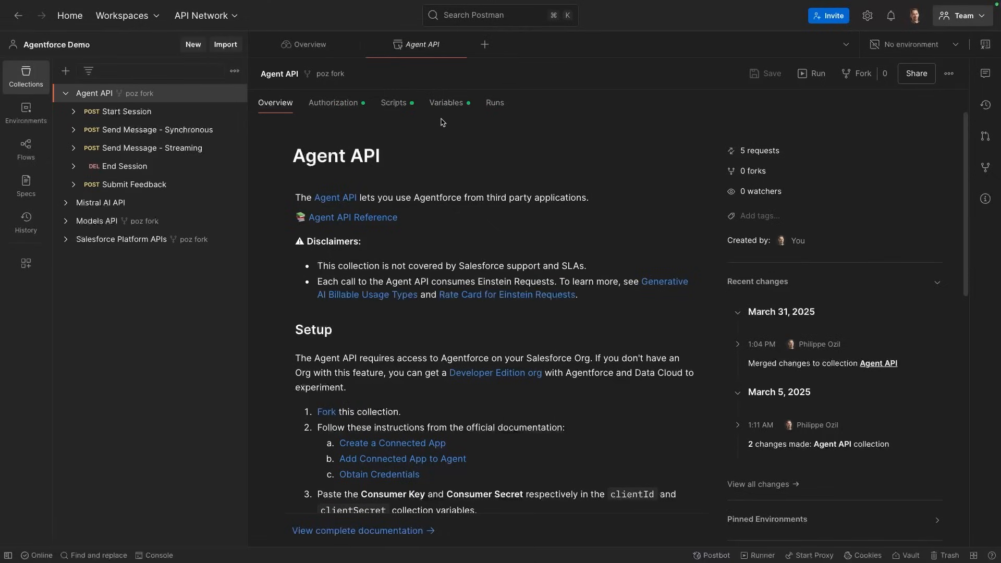
Step: Get a new OAuth 2.0 access token from the collection's Authorization settings and use it
left_click(332, 102)
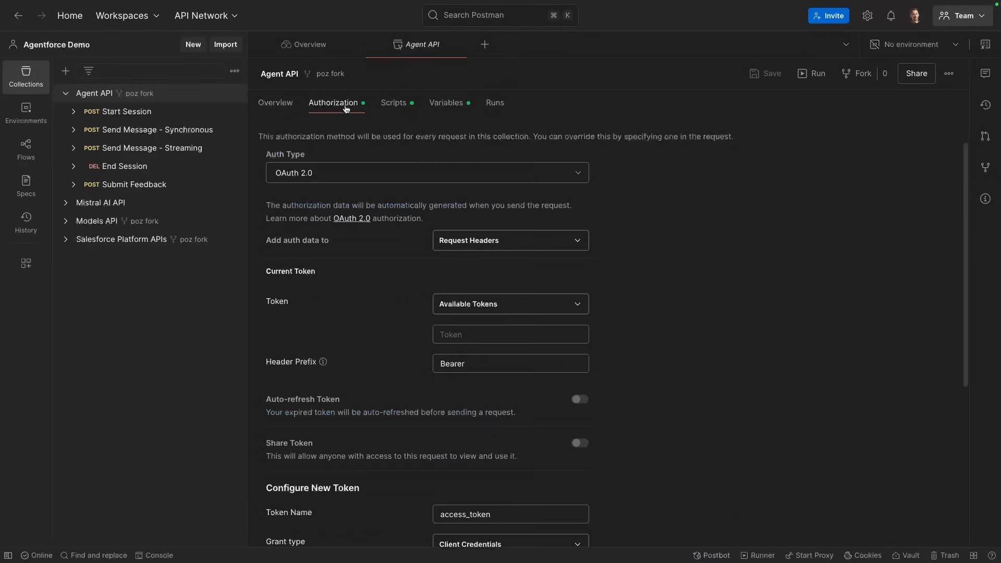
scroll("down", 3)
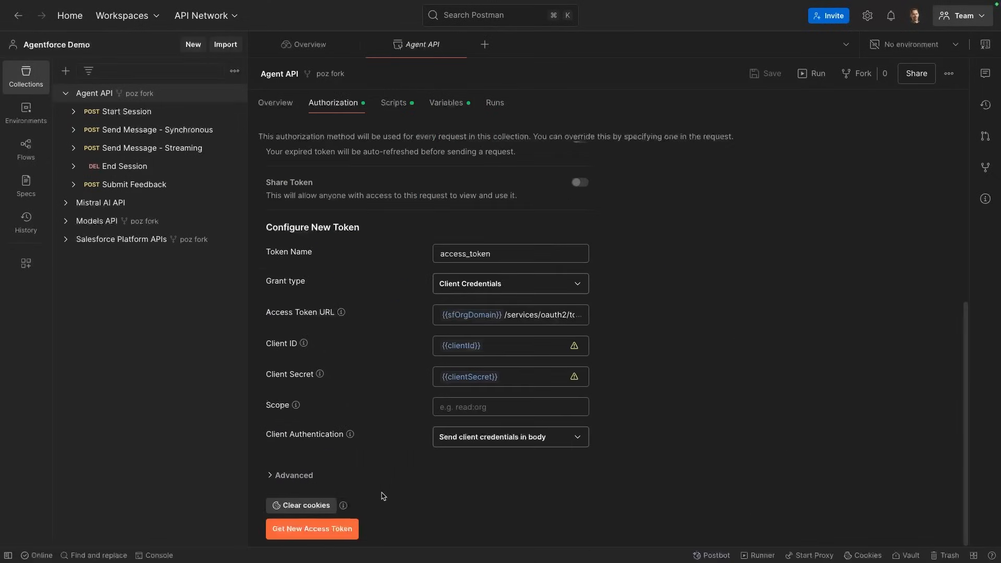
left_click(311, 527)
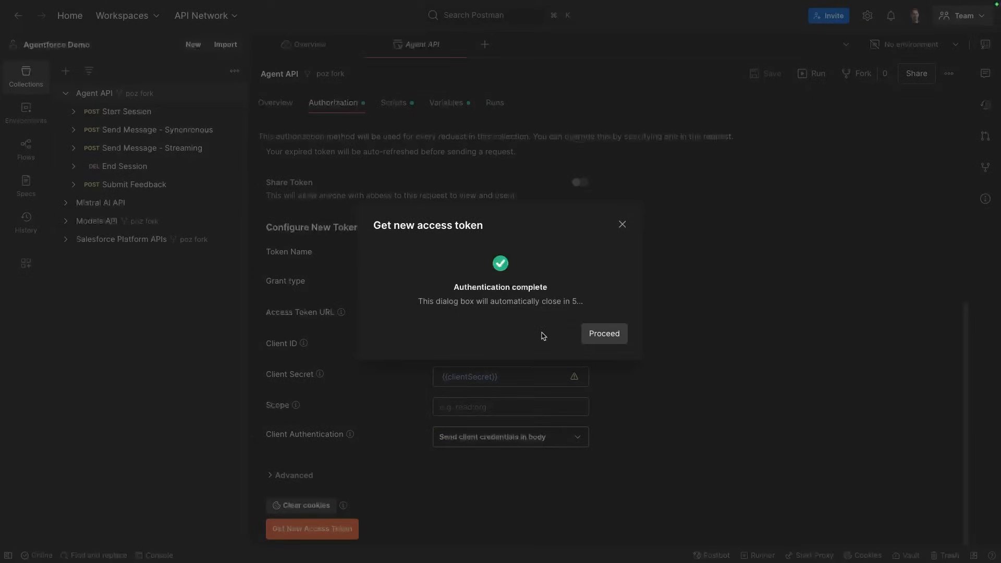
left_click(603, 333)
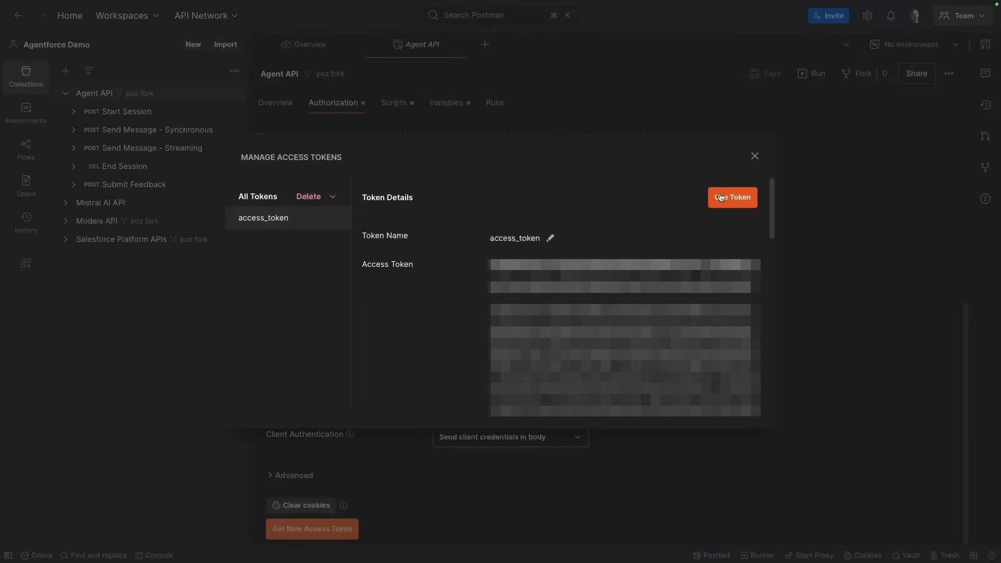
left_click(732, 197)
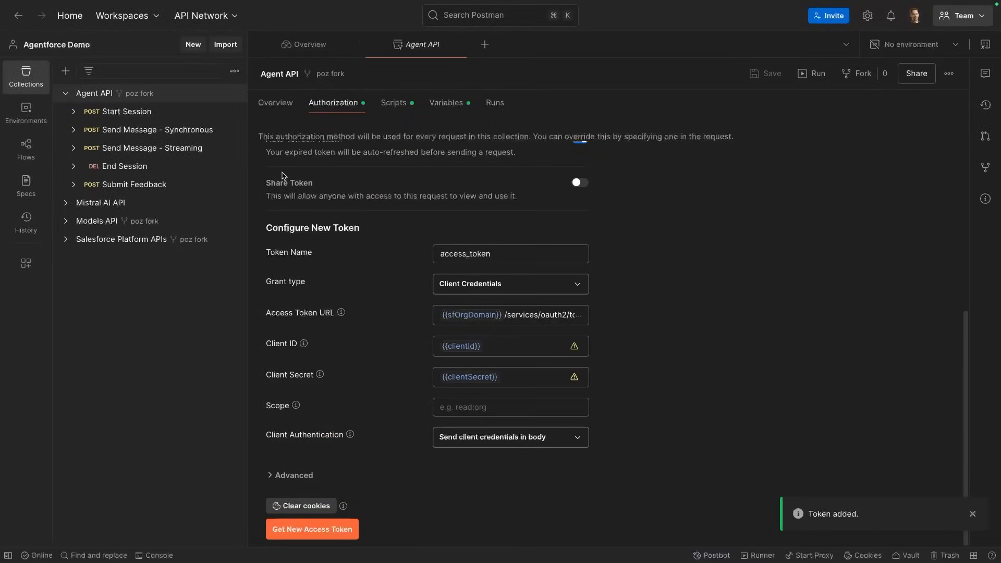
mouse_move(134, 112)
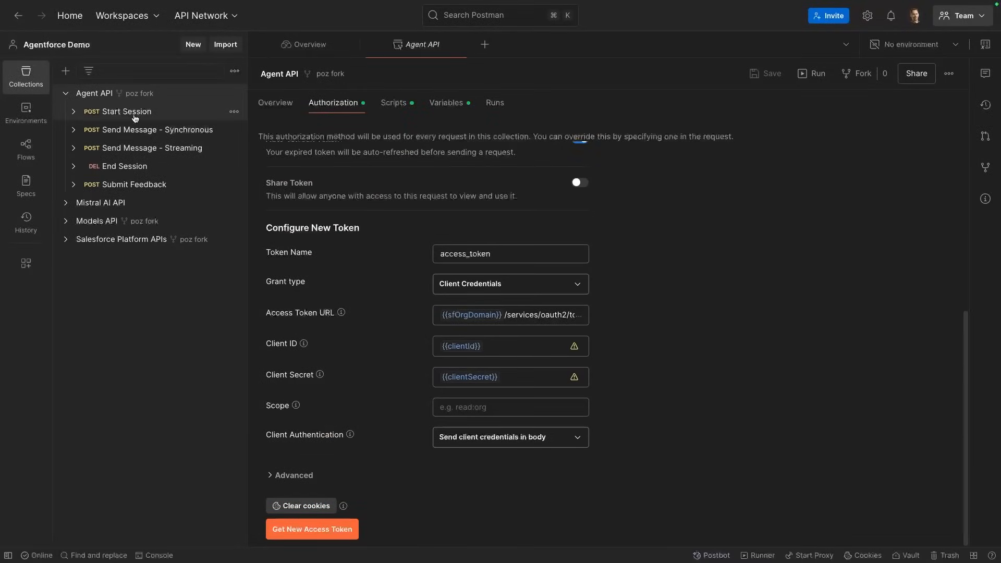
Step: Send the Start Session request and receive 200 OK with a new sessionId and links
left_click(125, 111)
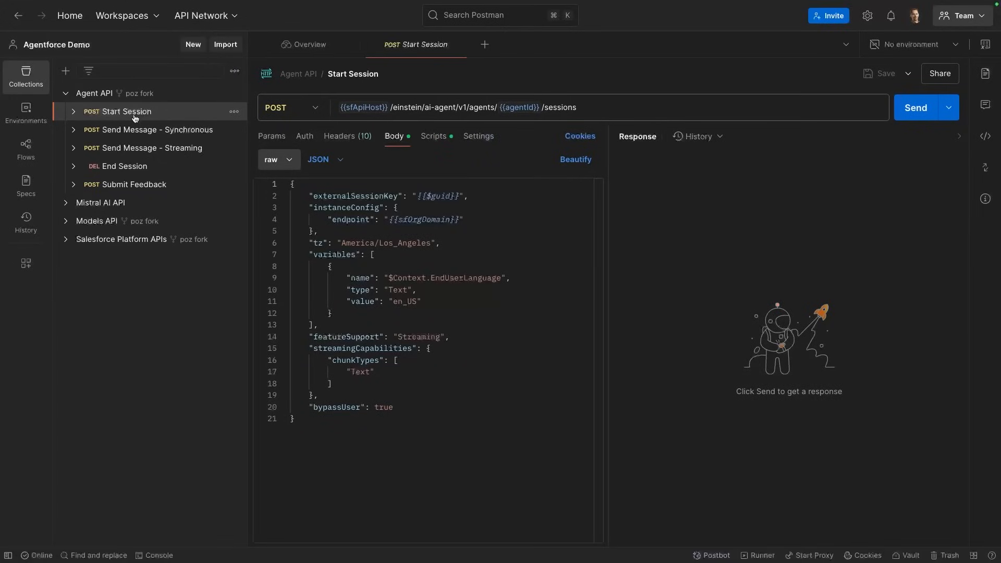
mouse_move(823, 155)
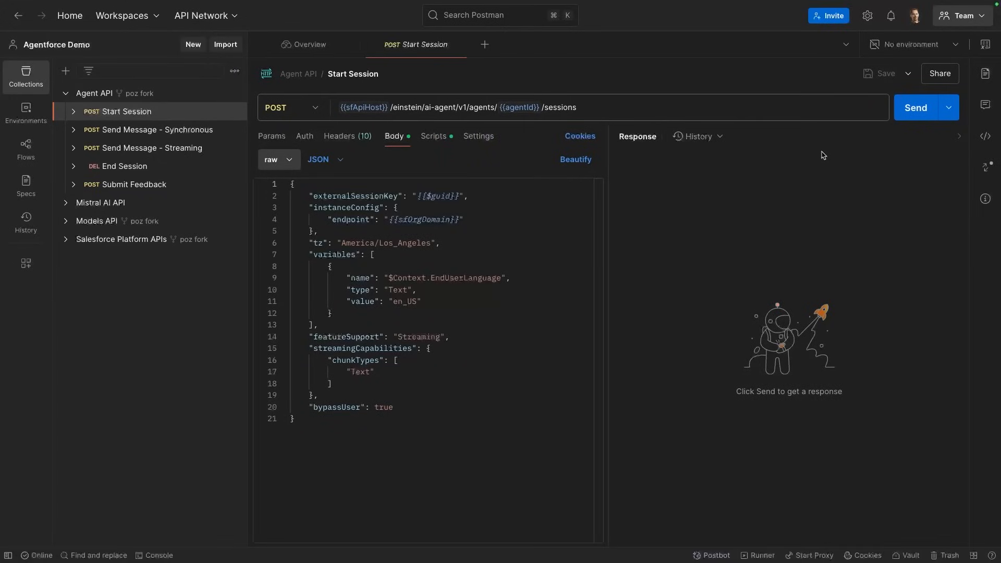
left_click(914, 107)
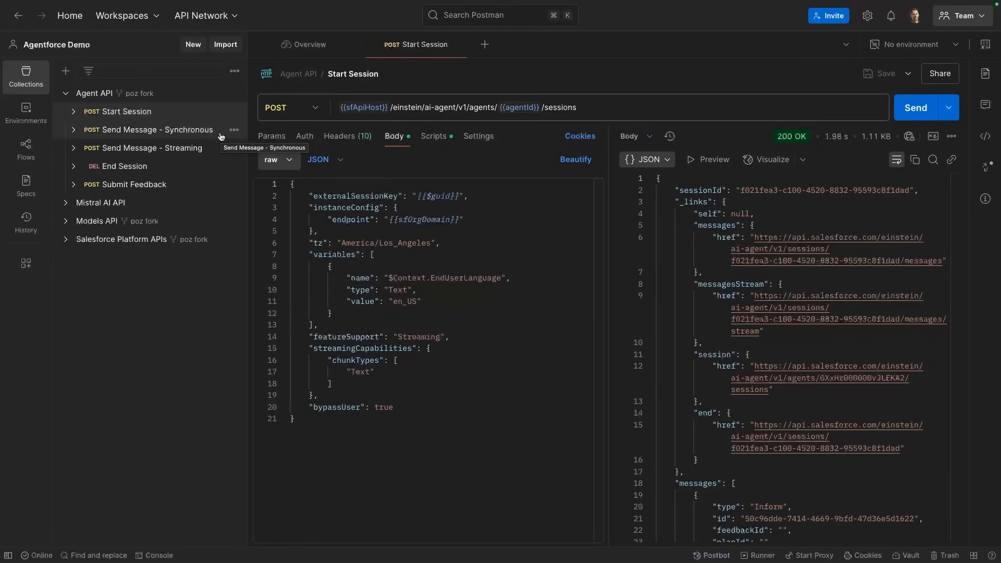
mouse_move(216, 151)
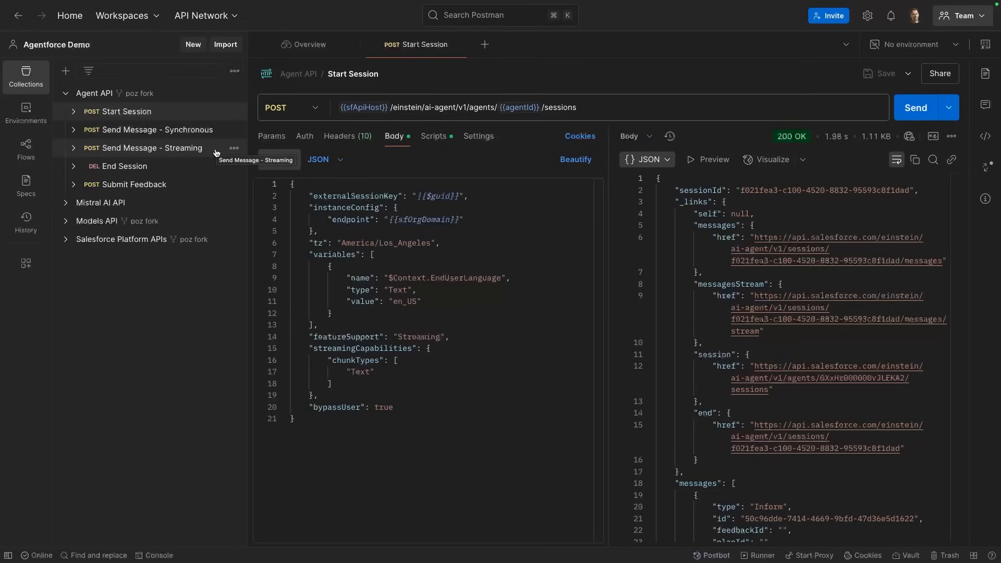
mouse_move(215, 134)
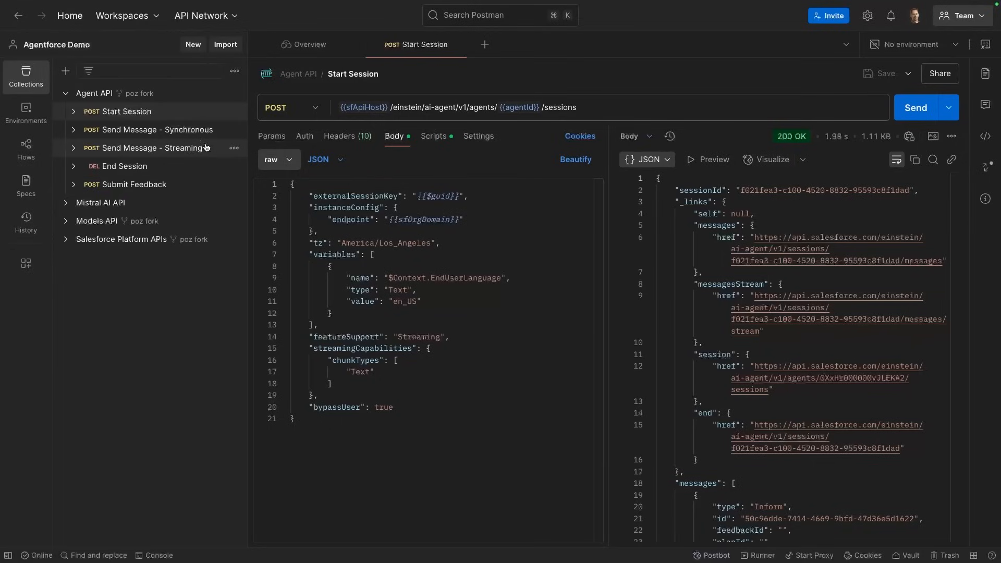
mouse_move(188, 147)
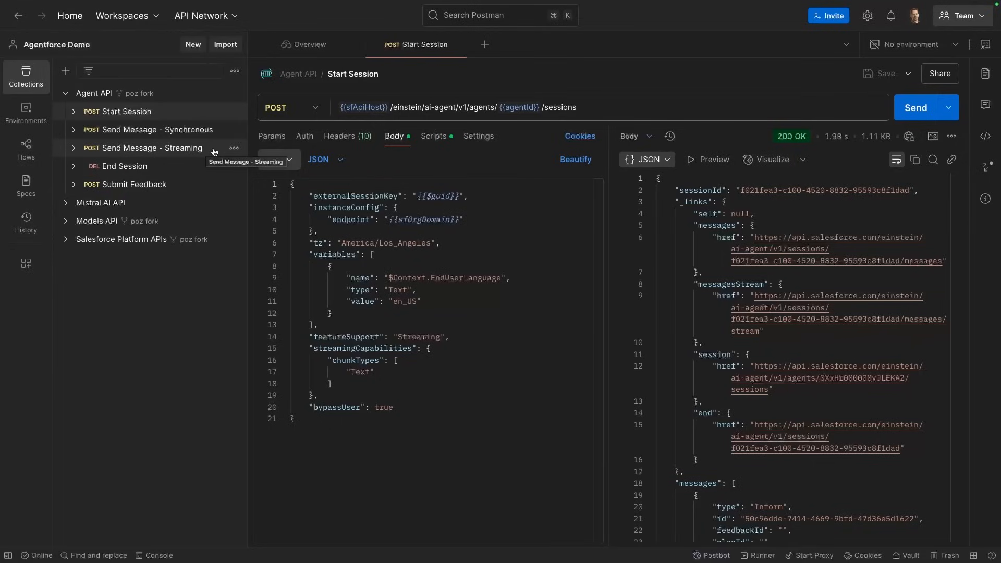
Step: Send the Send Message - Streaming request for 2-hour AI courses and receive the SSE events
left_click(150, 146)
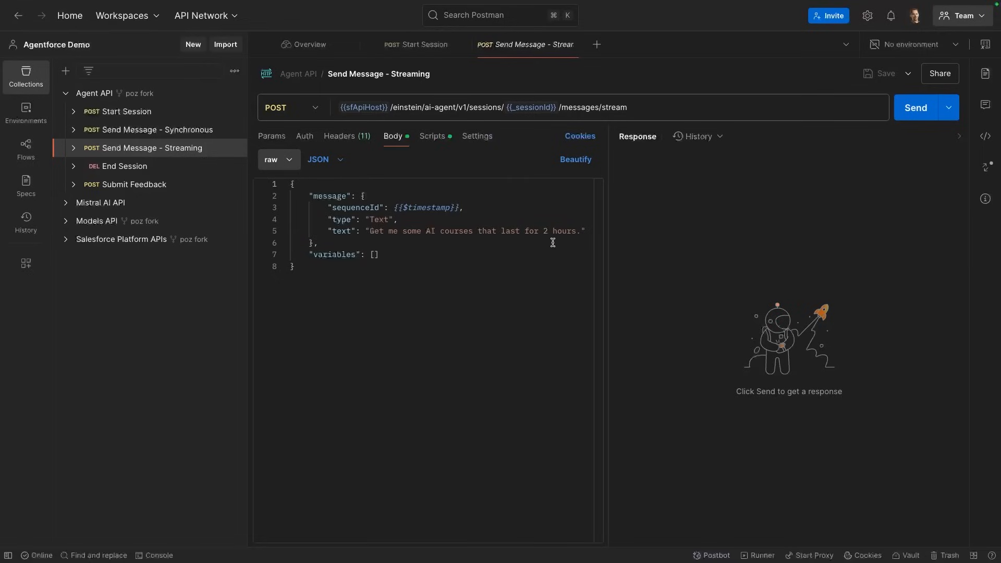
mouse_move(419, 238)
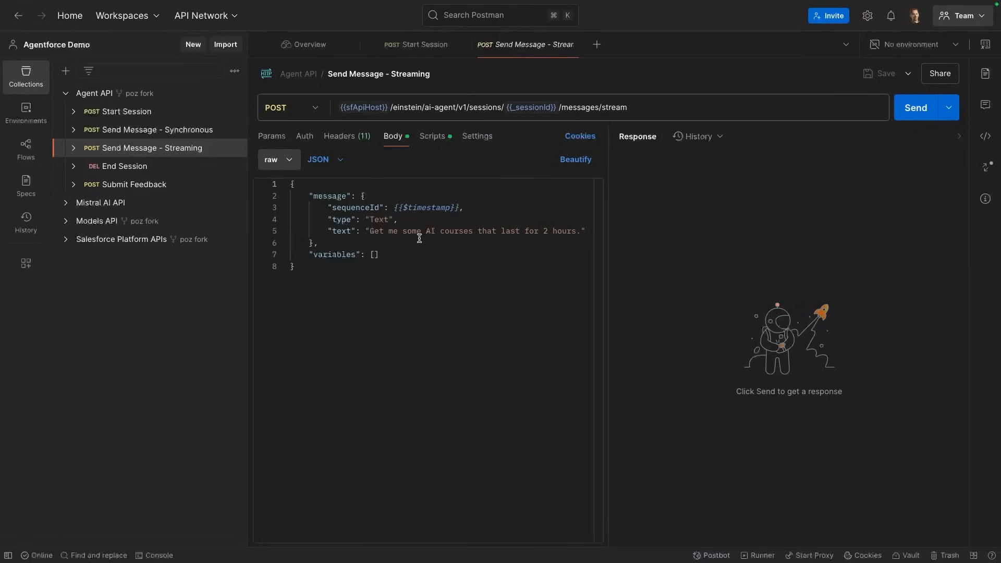
mouse_move(877, 149)
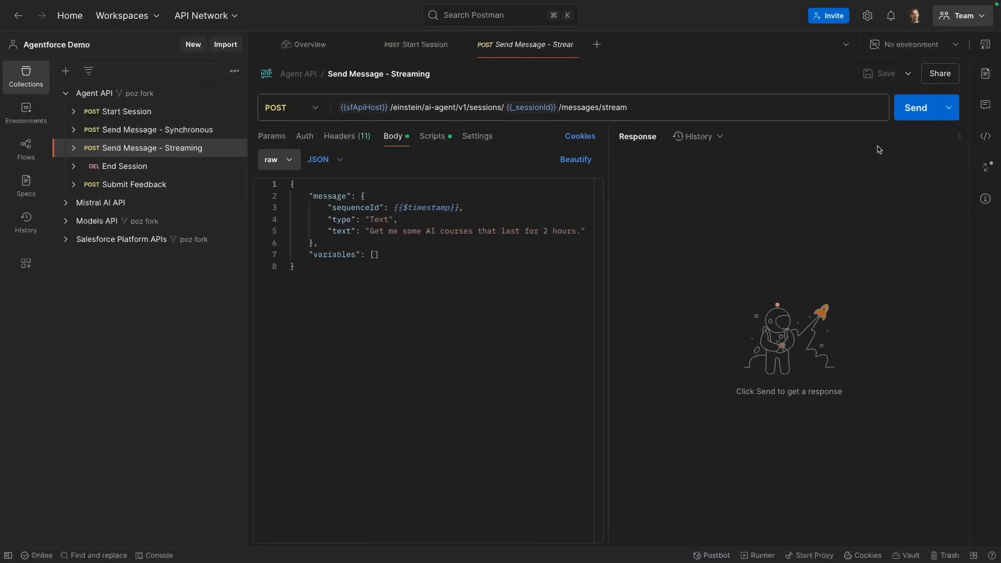
left_click(914, 108)
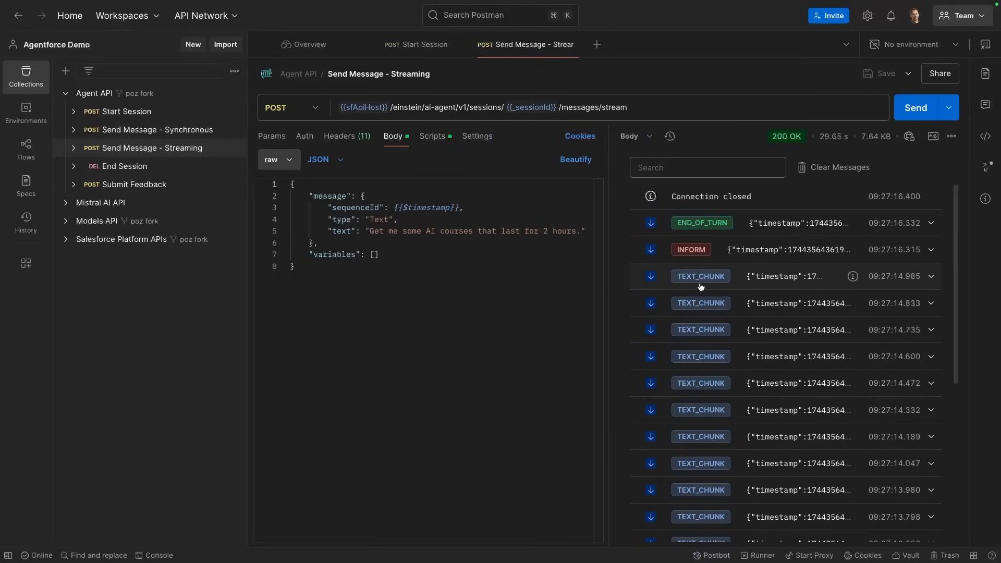
left_click(931, 275)
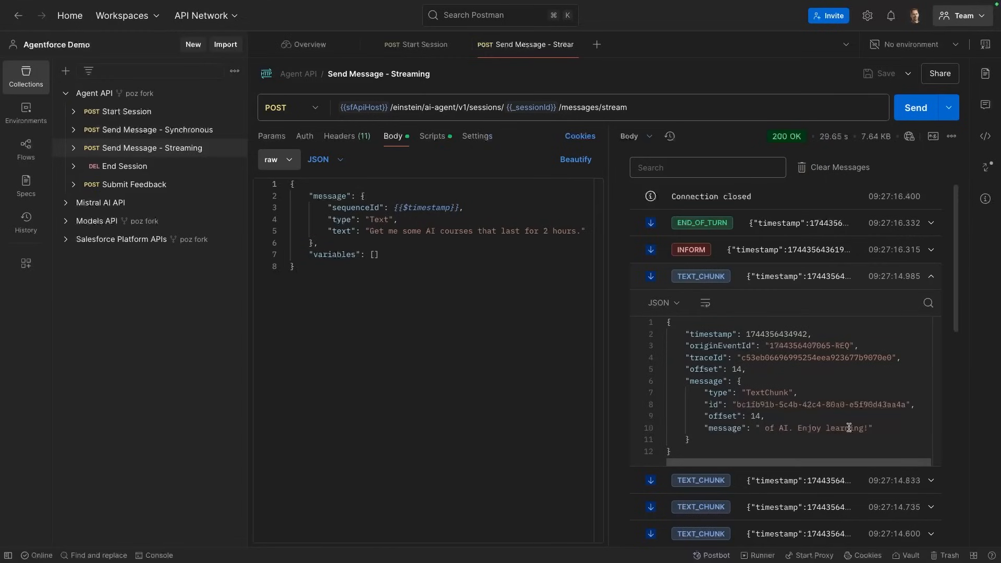
mouse_move(878, 427)
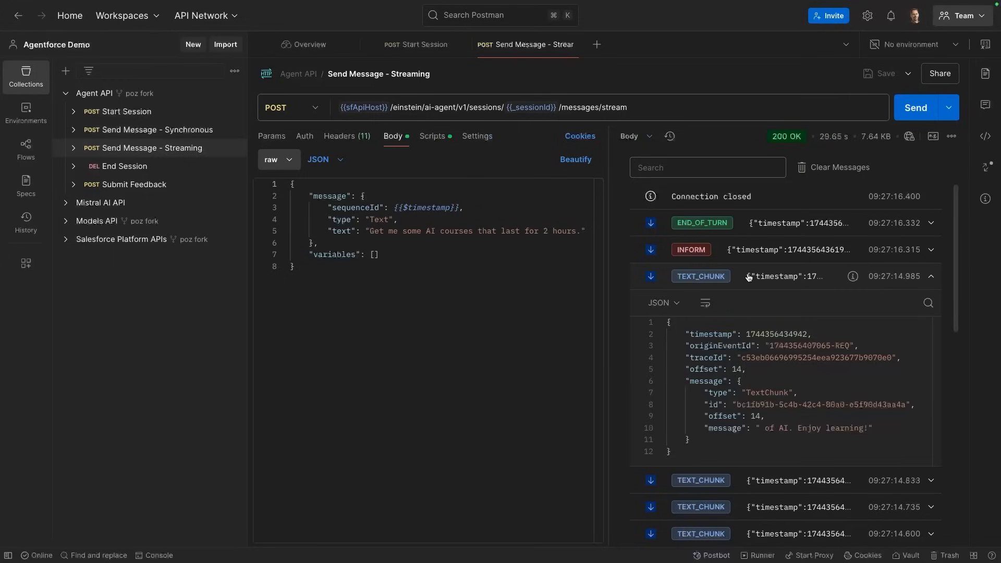
left_click(931, 276)
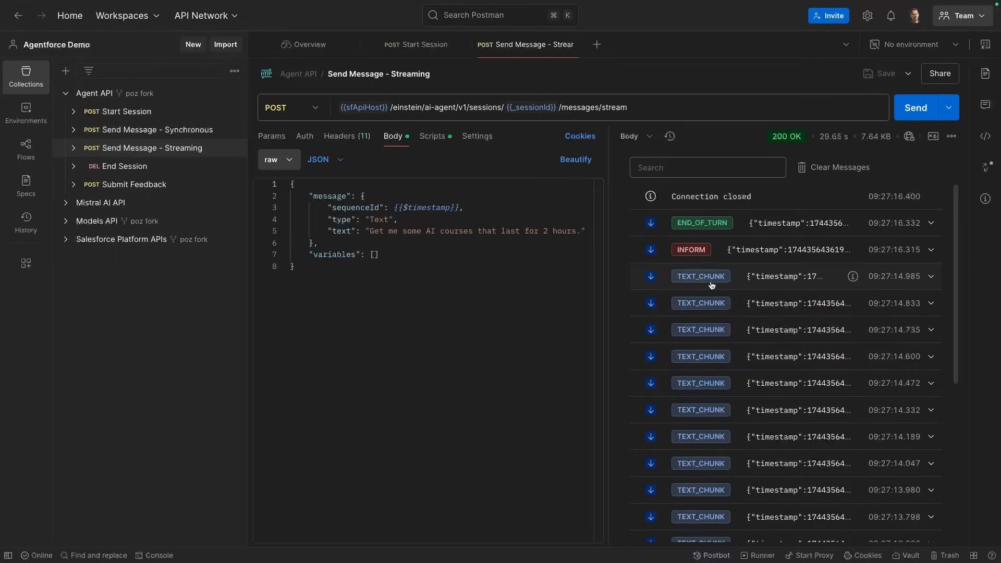
left_click(930, 249)
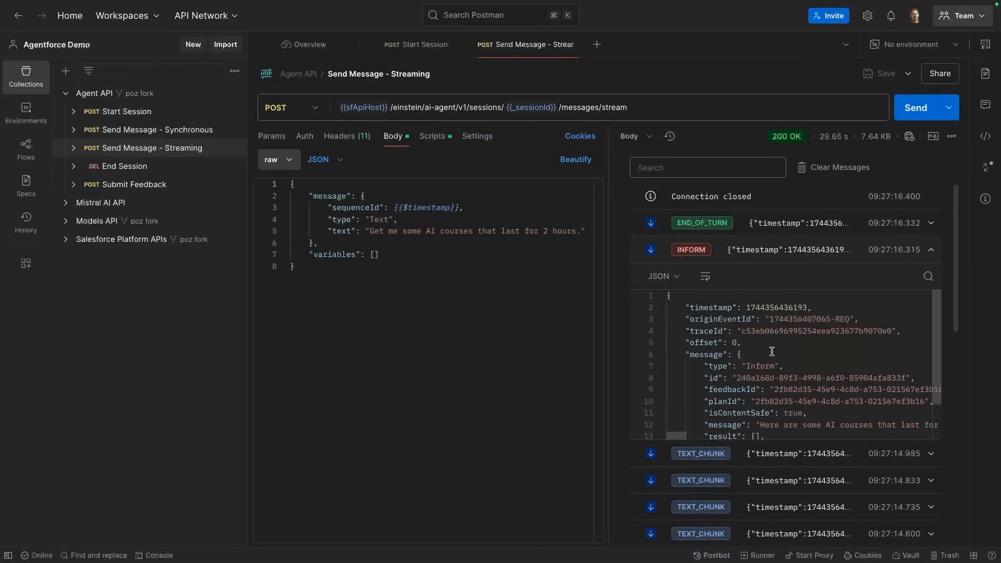
scroll("down", 3)
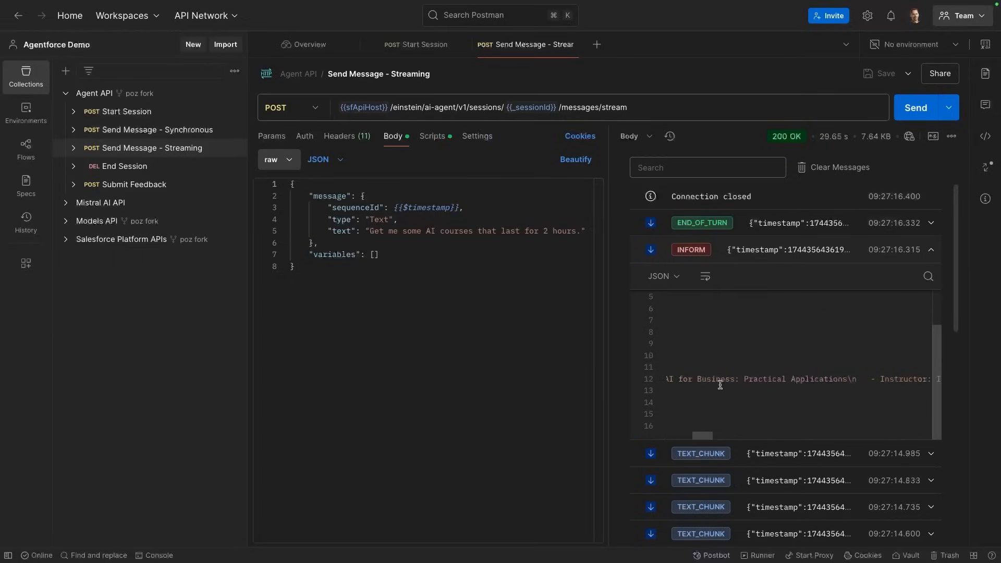
mouse_move(740, 288)
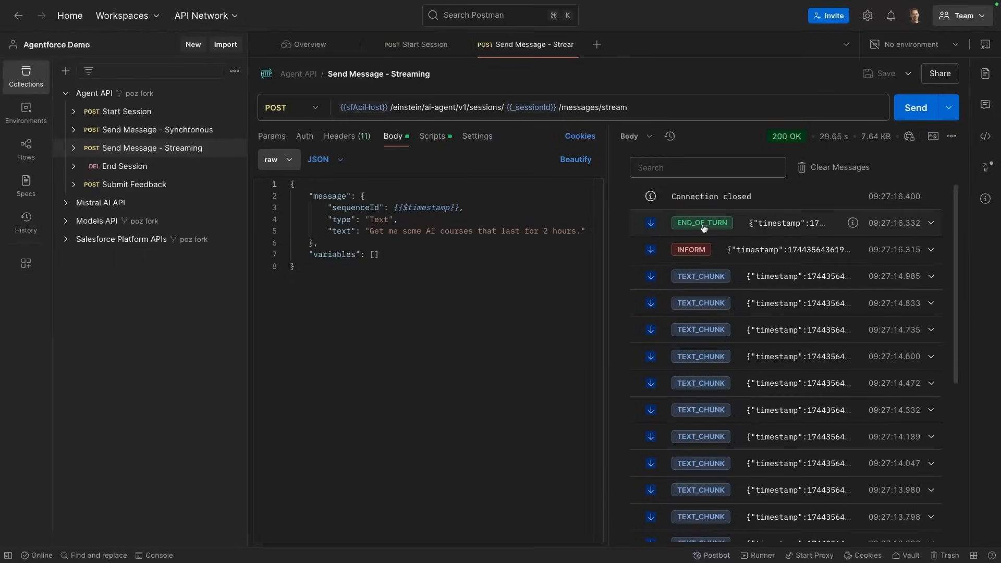
mouse_move(701, 223)
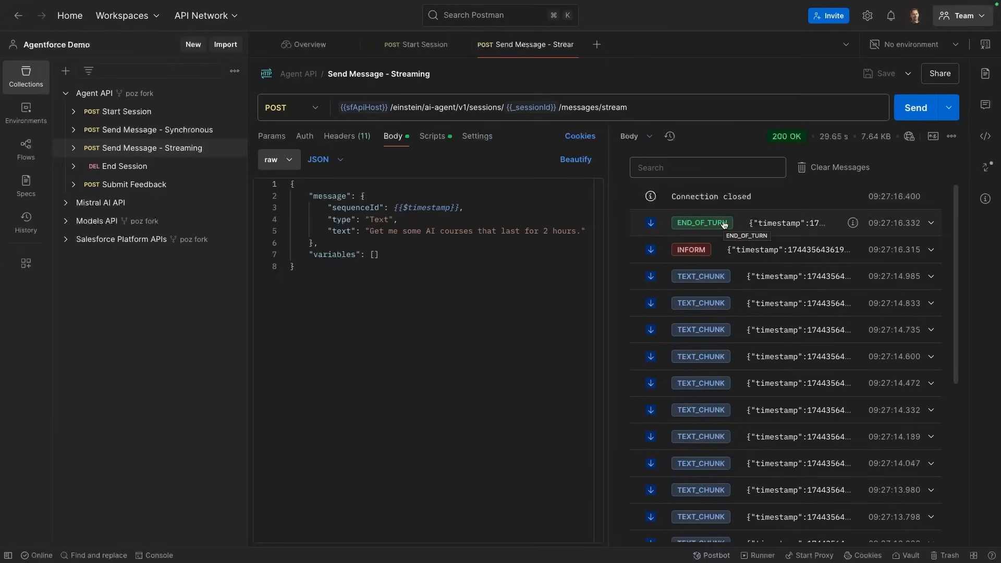
mouse_move(518, 279)
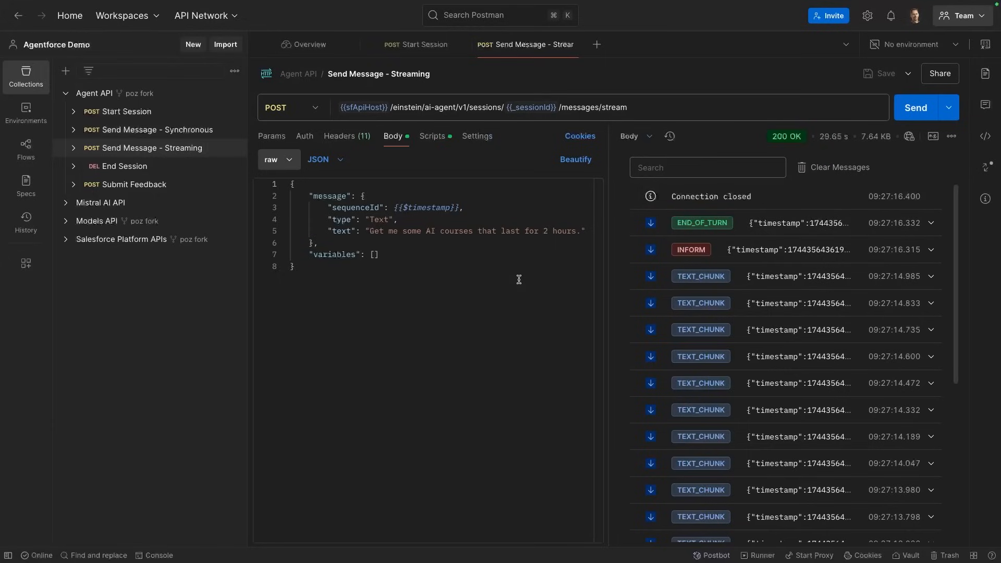
mouse_move(515, 277)
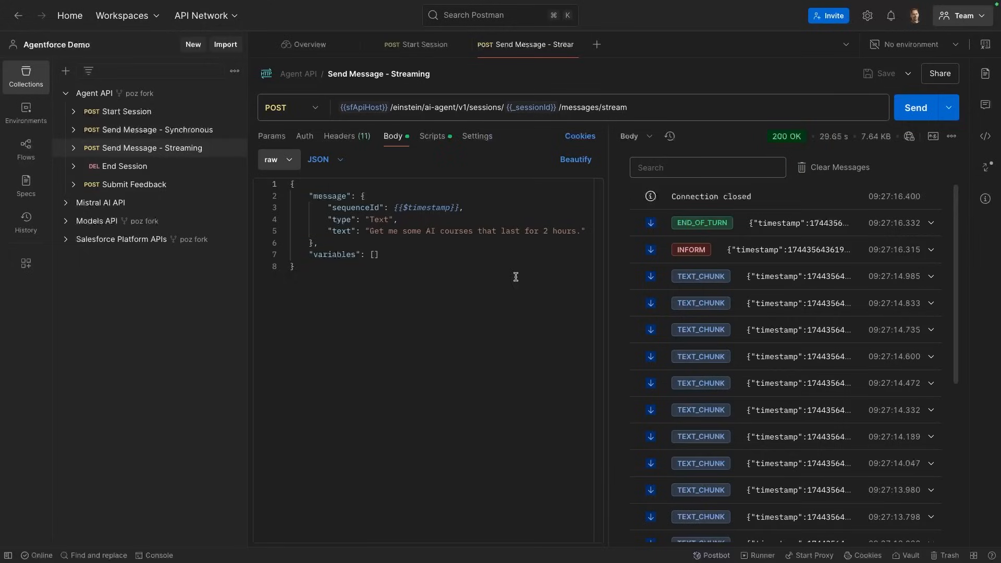
Step: Send the End Session DELETE request and receive 200 OK with a SessionEnded message
left_click(121, 166)
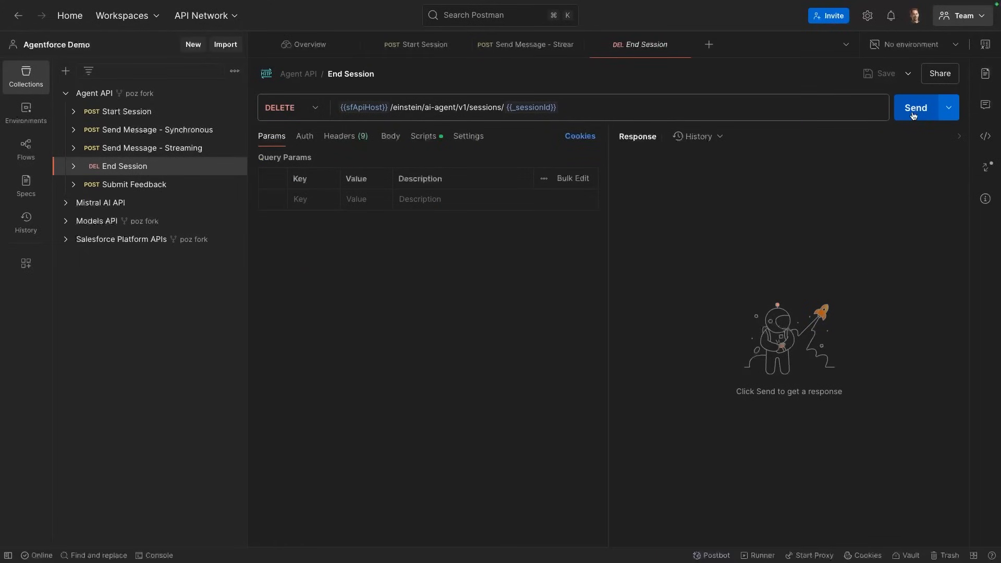
left_click(914, 108)
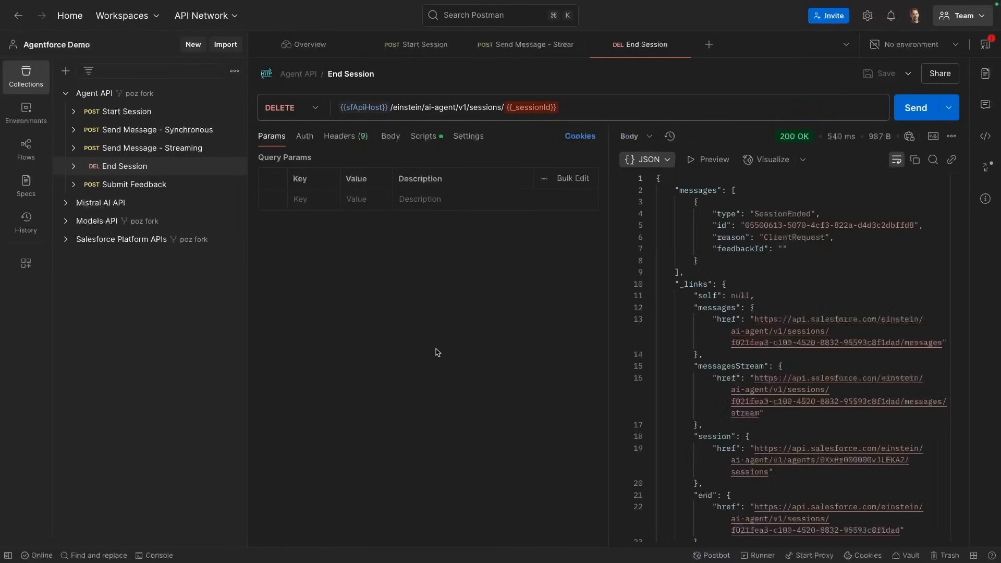